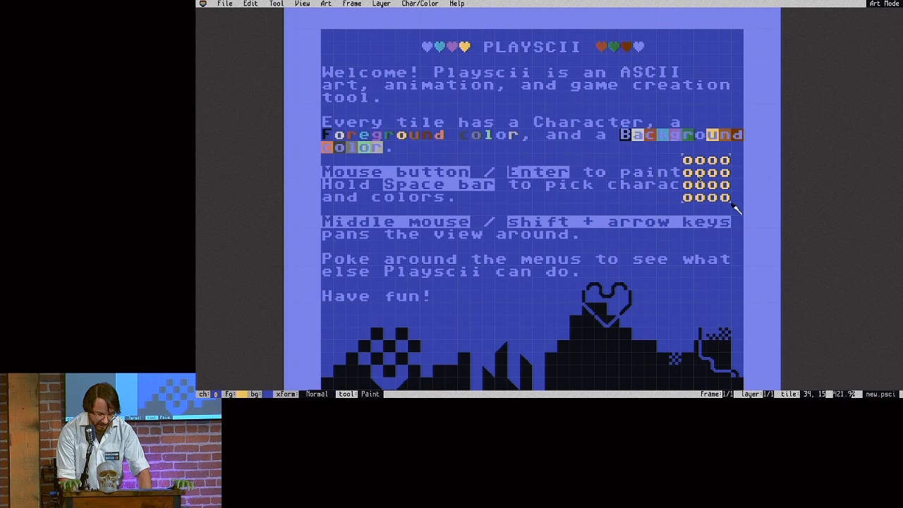
# - Switch from Art Mode to Game Mode to reach the Dynamicity? owl slide
pyautogui.press('g')
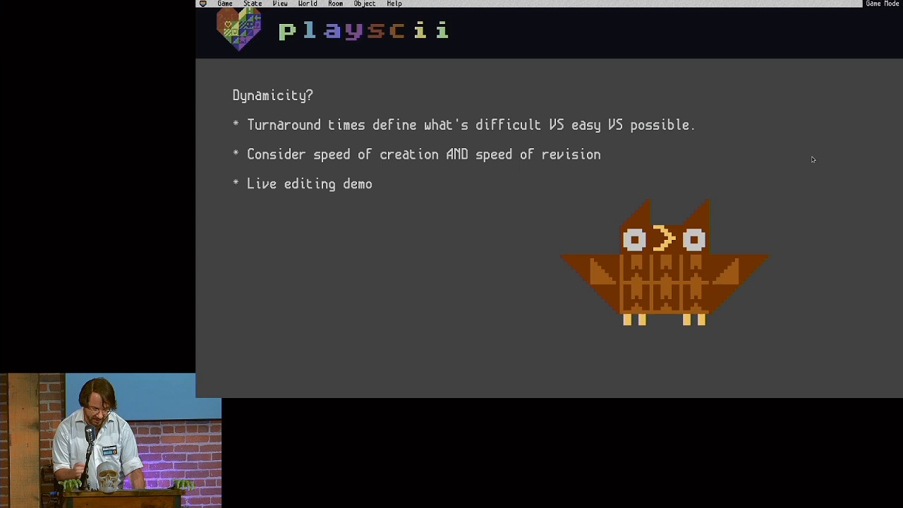
# - Live-edit the owl sprite in Art Mode, then return to the running talk
pyautogui.click(365, 3)
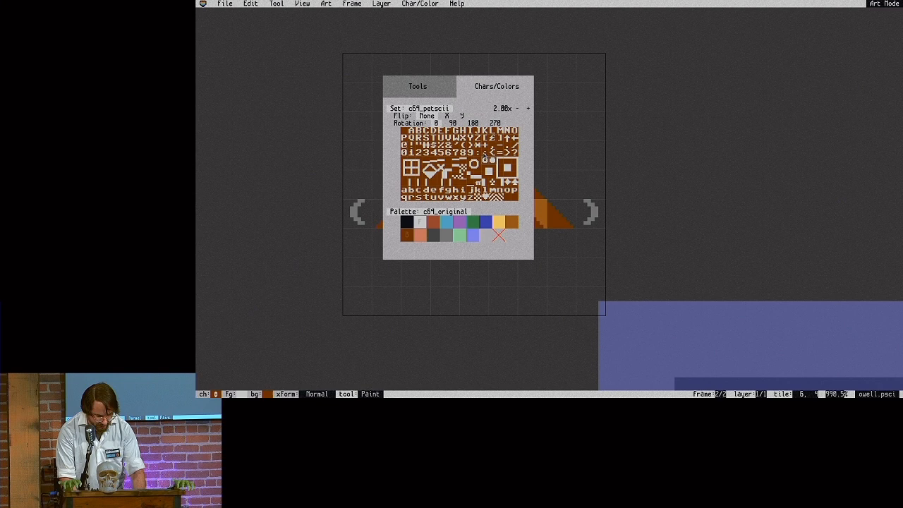
pyautogui.press('g')
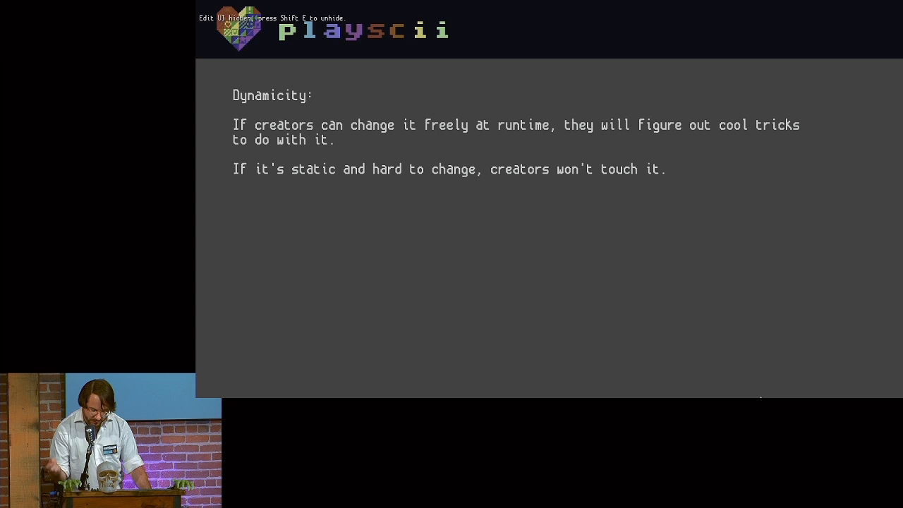
# - Advance to the hot reload slide and bring up the Python console
pyautogui.press('shift+e')
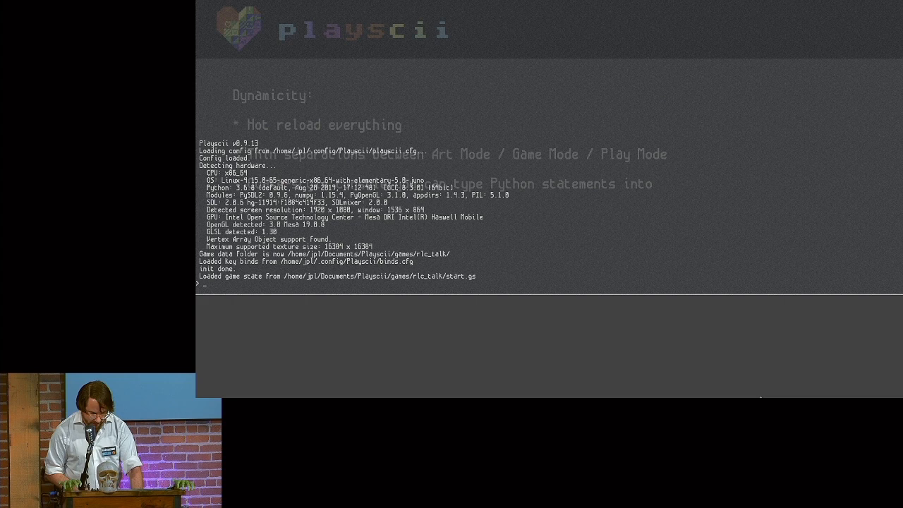
# - Enter '5 +1000' in the console, then show the Game Mode slide and Game menu
pyautogui.write('5 +1000')
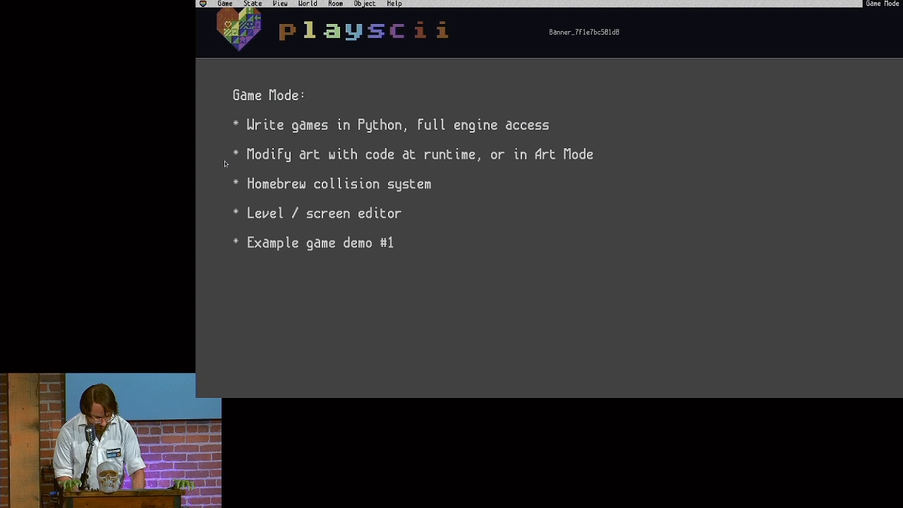
pyautogui.click(224, 3)
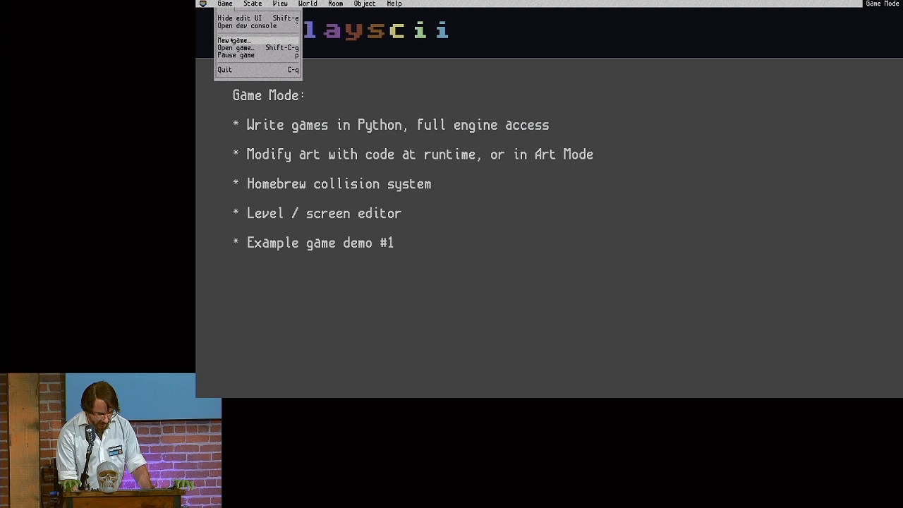
# - Load the ZZT-like example game from the Game menu
pyautogui.click(235, 48)
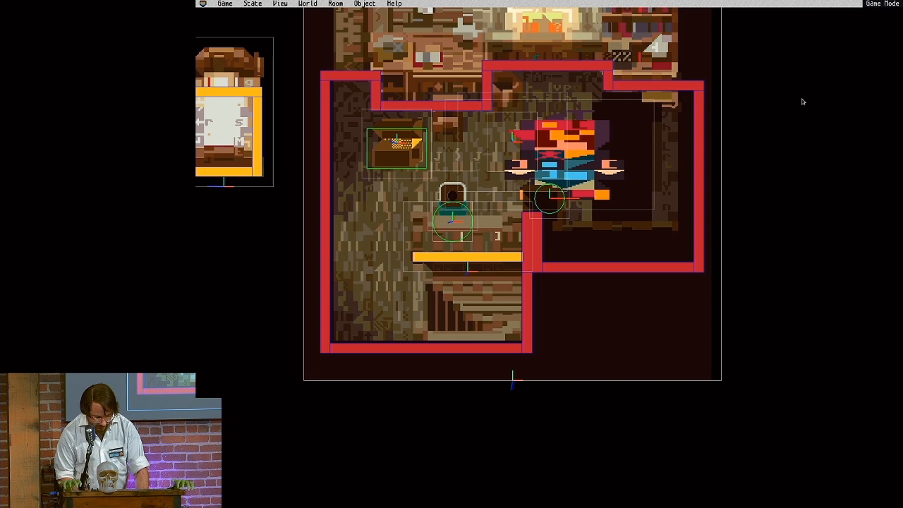
# - Leave the room demo via the Game menu, reaching the 'Rolling one's own engine' slide
pyautogui.click(224, 4)
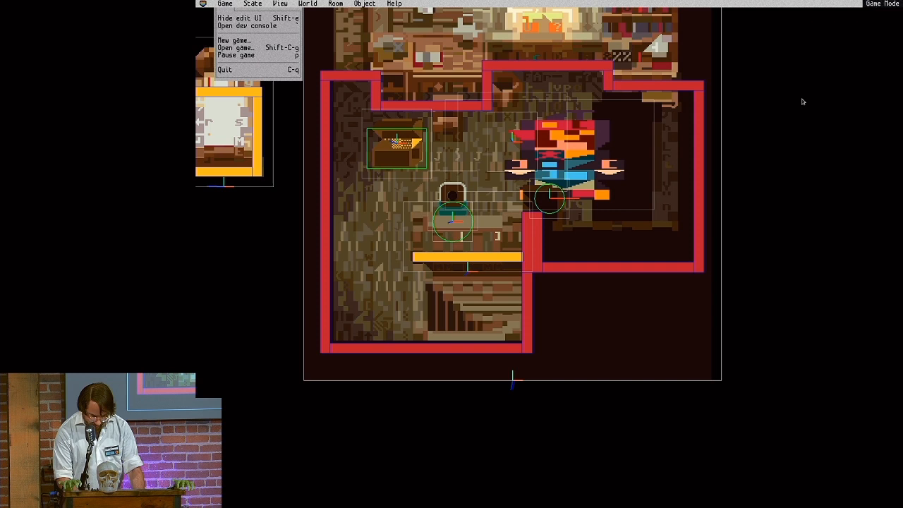
pyautogui.click(235, 47)
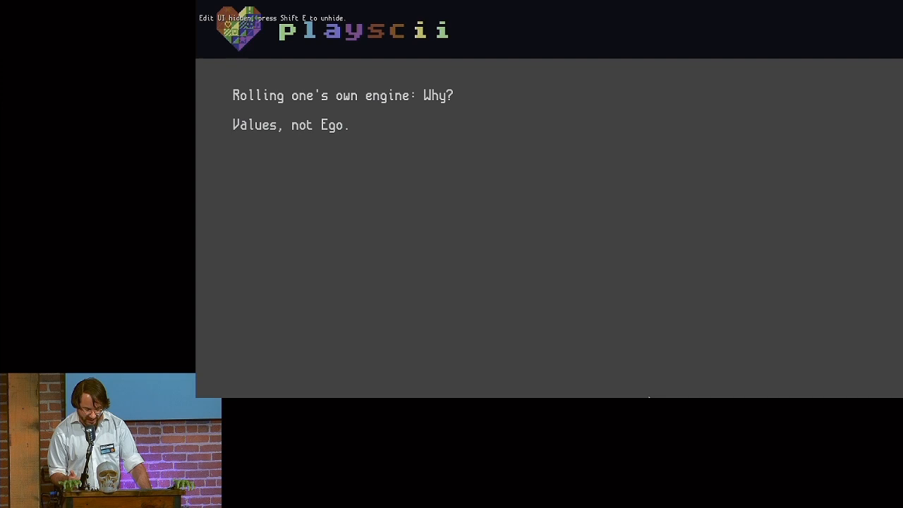
# - Hide the edit UI with Shift+E for a clean 'Rolling one's own engine' slide
pyautogui.press('shift+e')
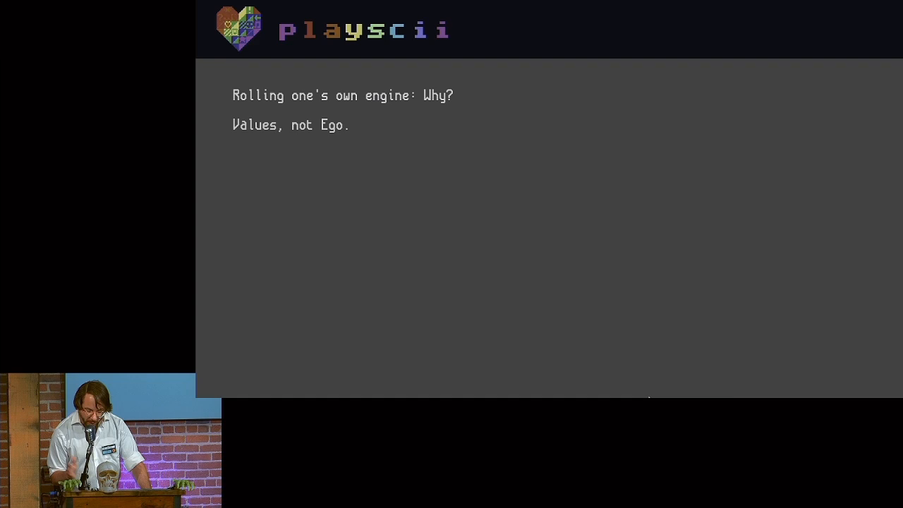